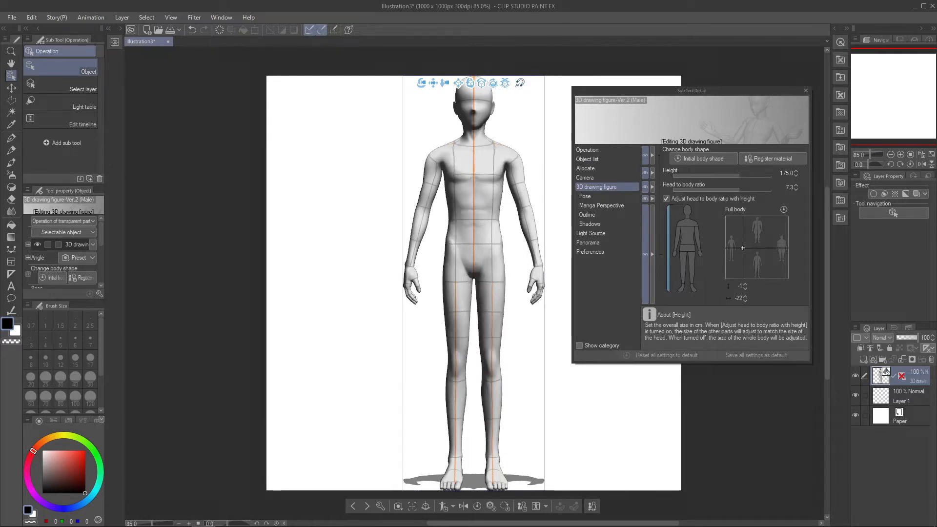
- Drag the Full body shape point to broaden the figure, then settle on a slimmer, narrower build
drag(743, 247, 771, 243)
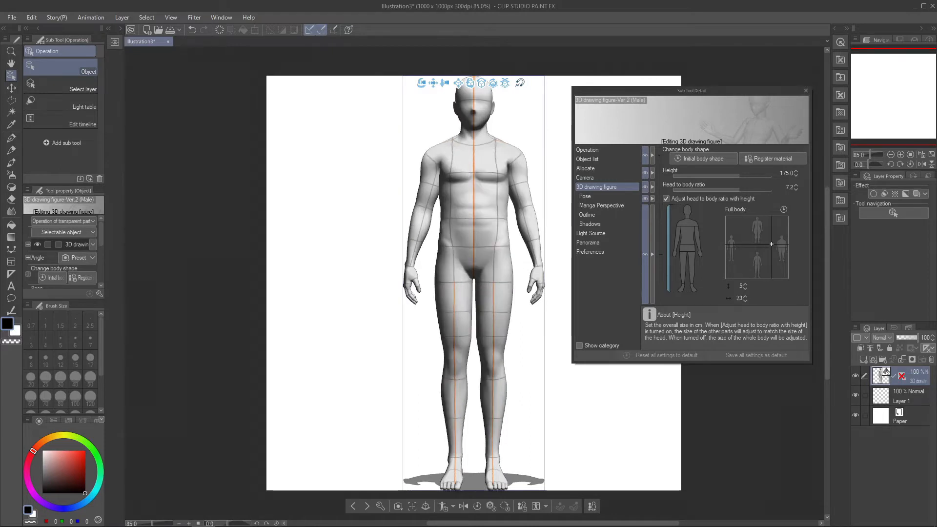
drag(771, 244, 764, 241)
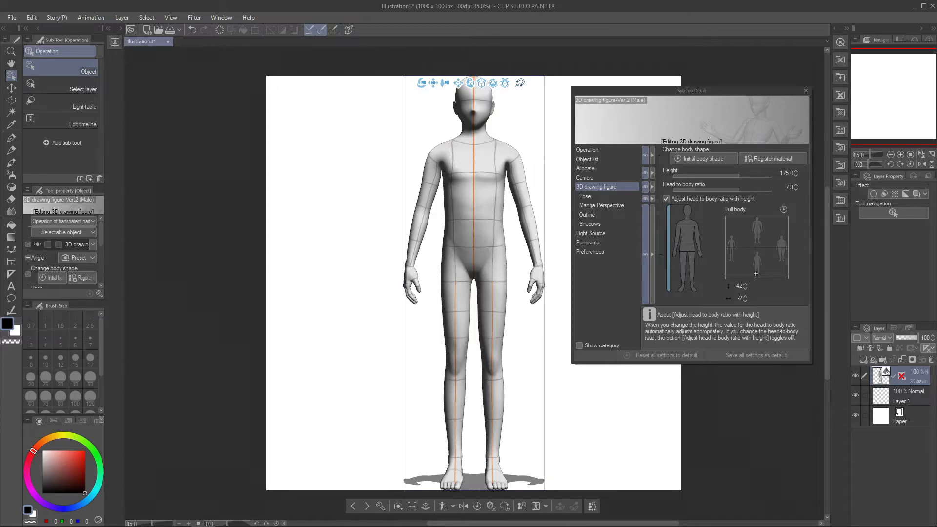
- Drag the Full body point to its extreme, giving a skeletal figure at 17.5 head-to-body ratio
drag(755, 273, 787, 274)
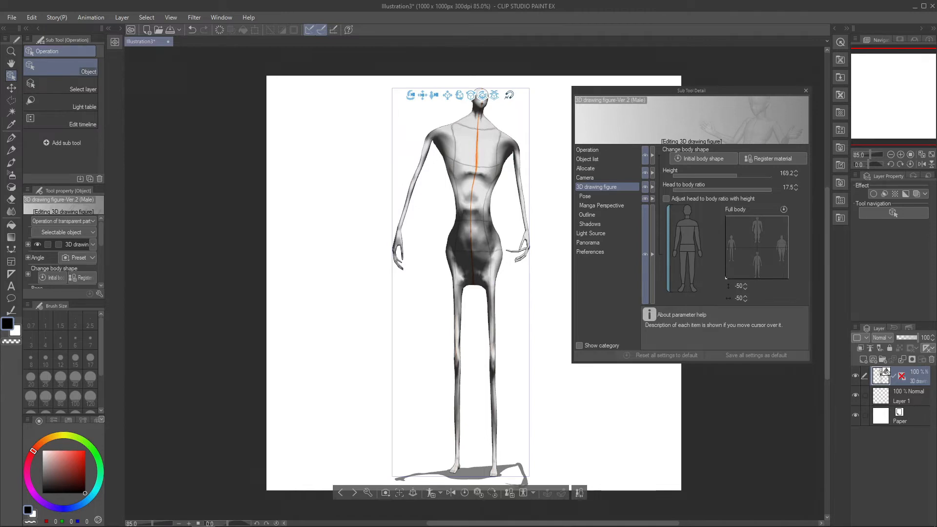
- Switch to 3D drawing figure-Ver.2 (Female), close Sub Tool Detail, and open File > Preferences
click(771, 158)
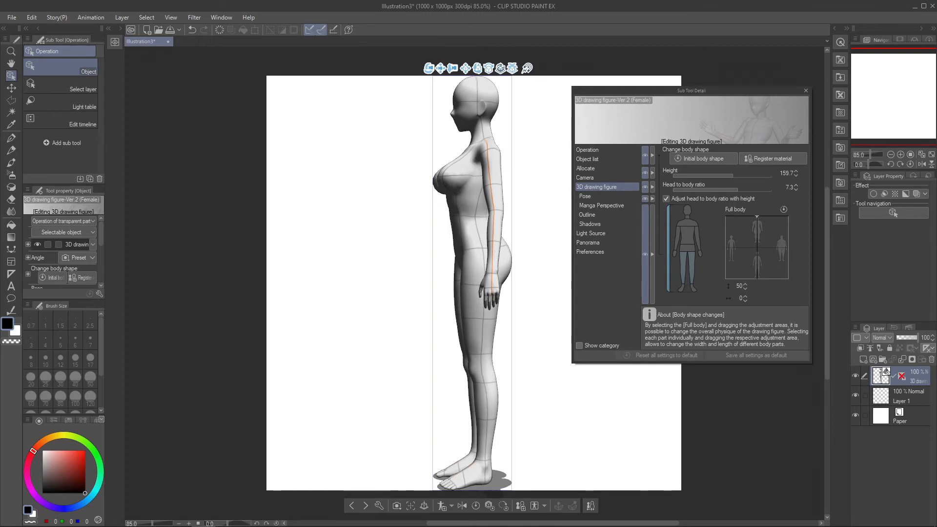
click(806, 90)
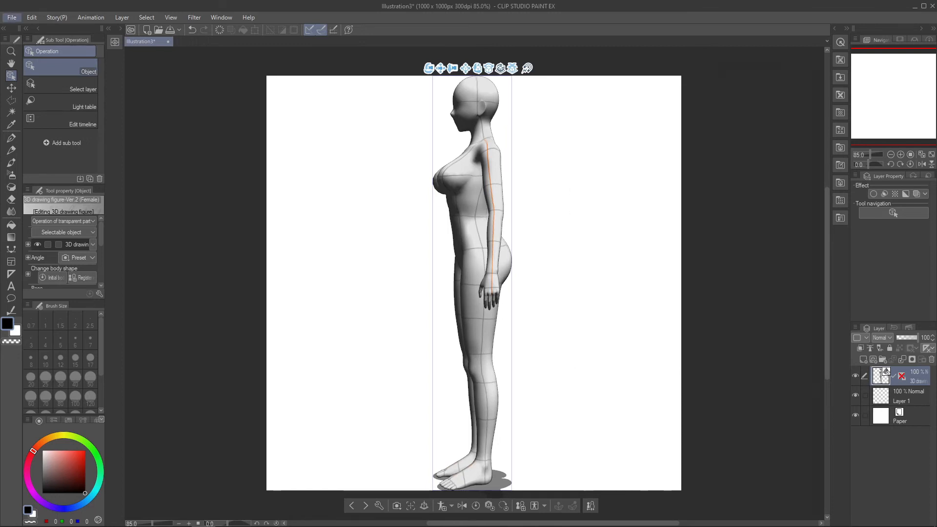
click(11, 16)
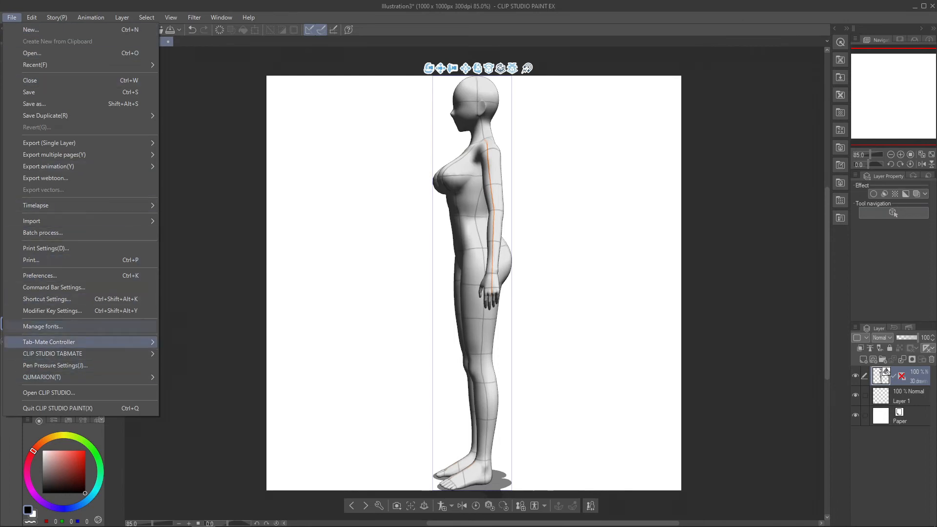
click(40, 276)
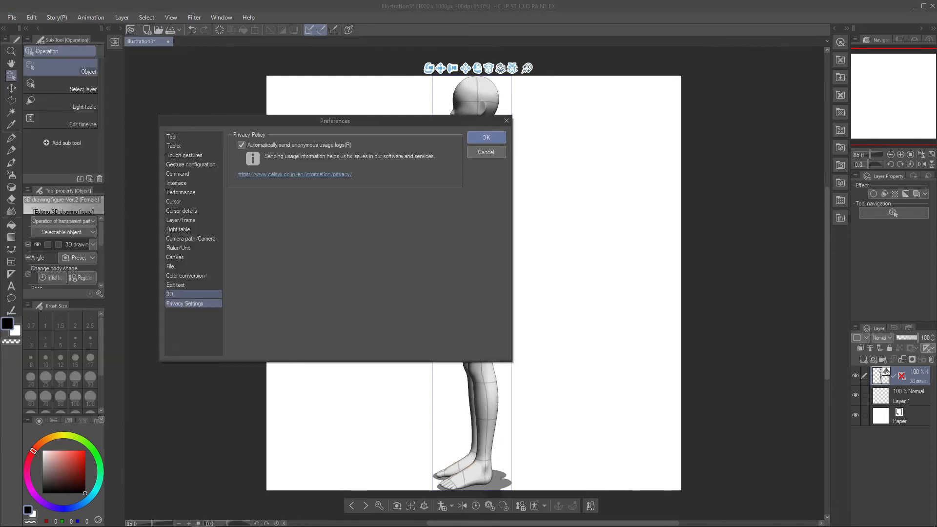
- In the 3D preferences, set Default 3D figure to 3D drawing figure-Ver.2 (Female)
click(169, 294)
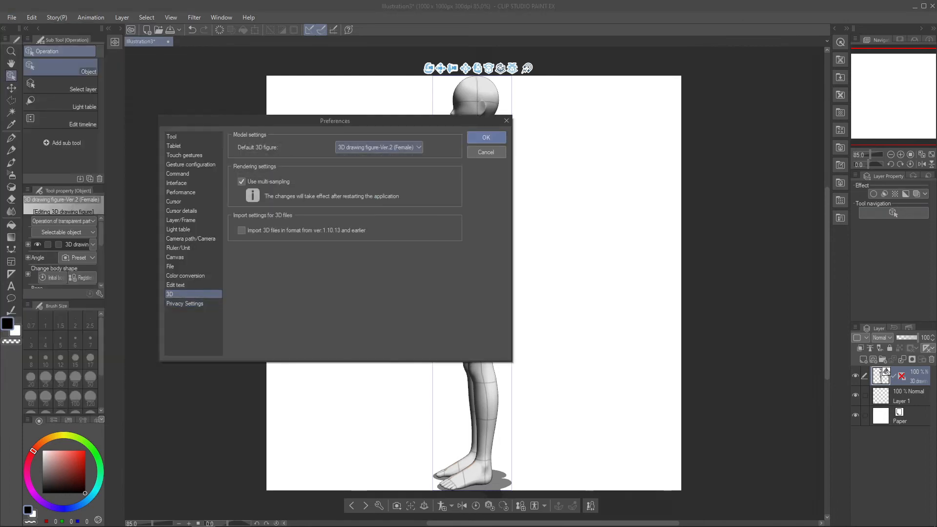
click(377, 147)
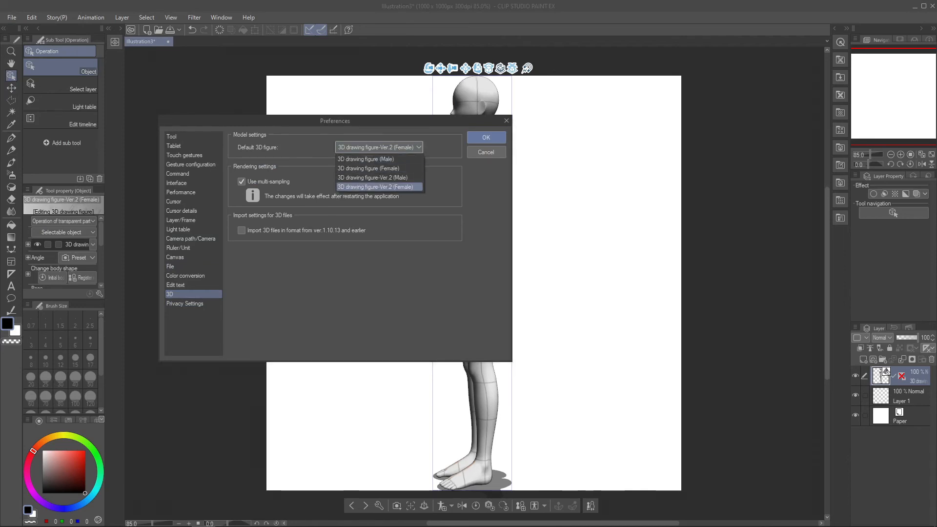
mouse_move(372, 178)
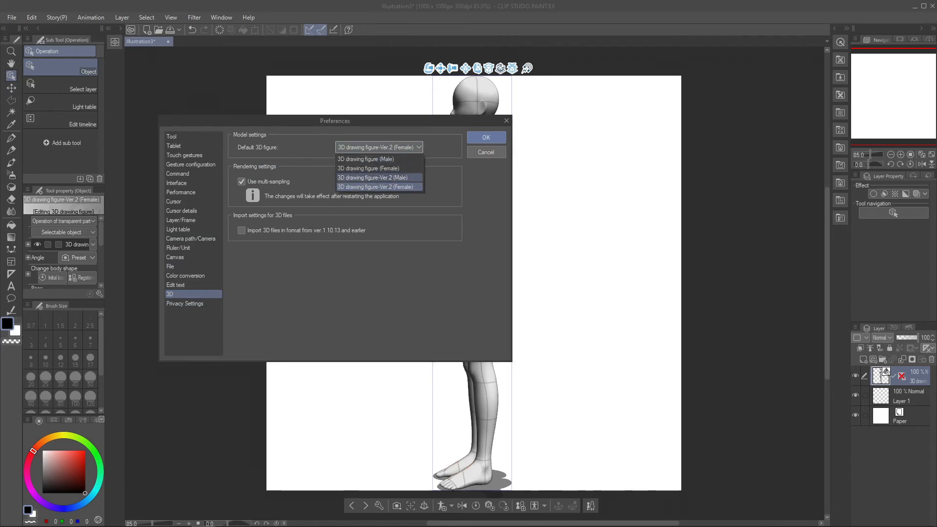
click(377, 187)
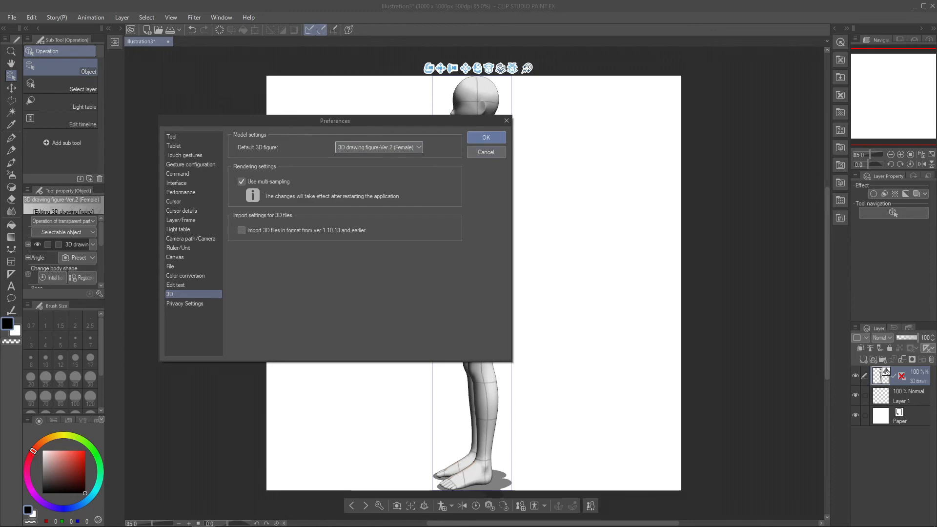